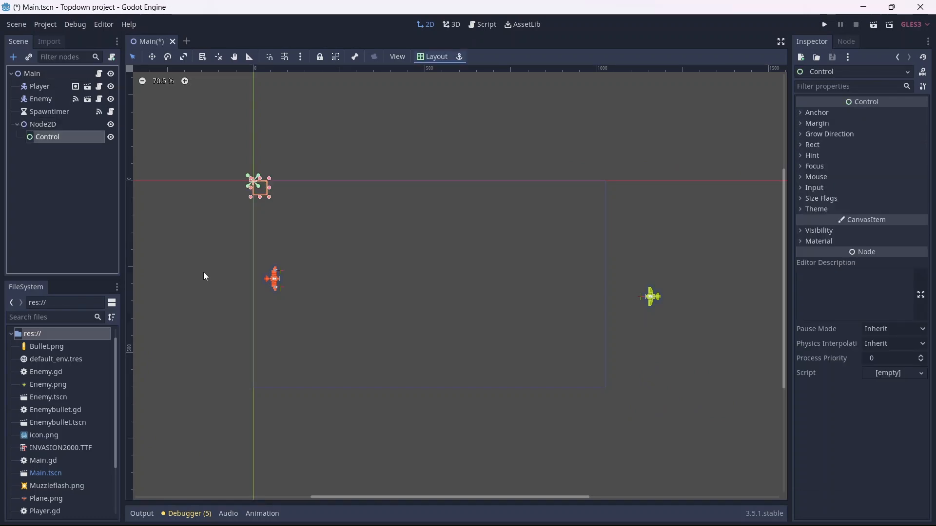
pyautogui.moveTo(269, 200)
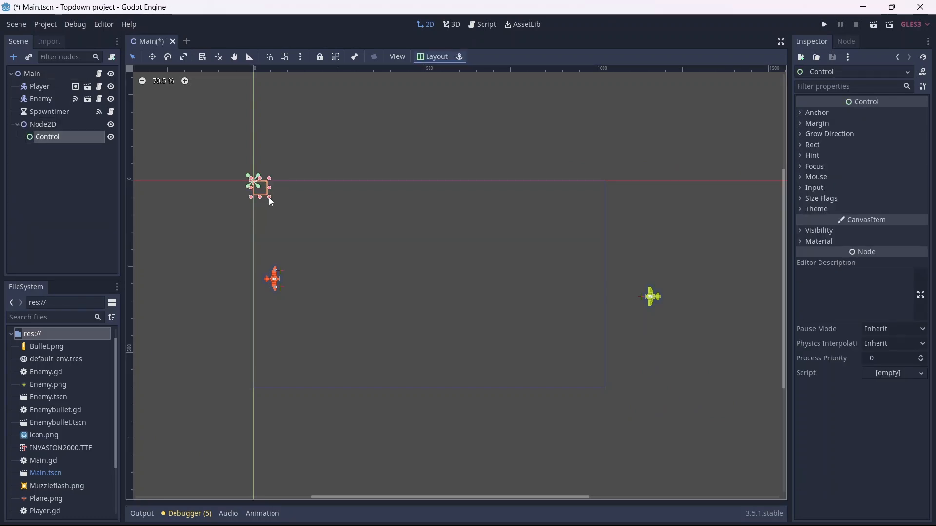
# - Drag the Control node's resize handle so it covers the whole game viewport rectangle
pyautogui.moveTo(267, 194); pyautogui.dragTo(608, 392)
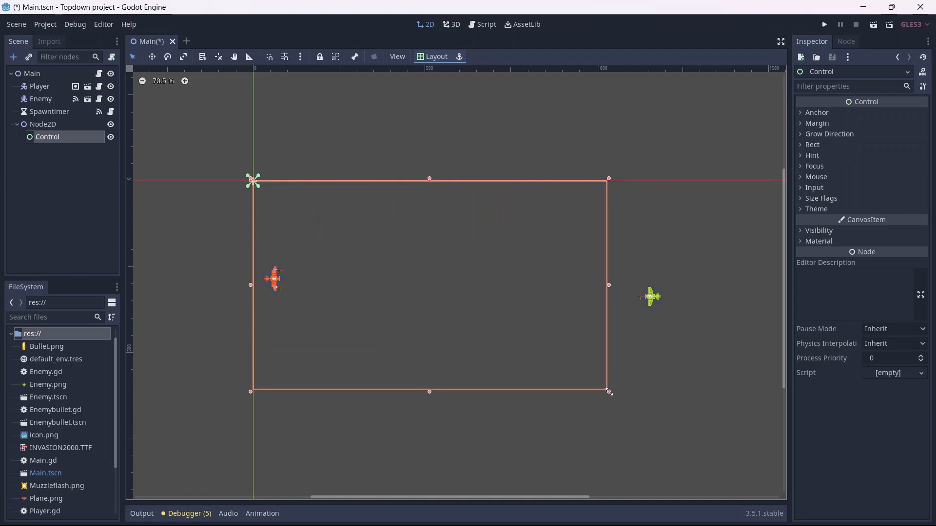
pyautogui.moveTo(48, 129)
pyautogui.write('UI')
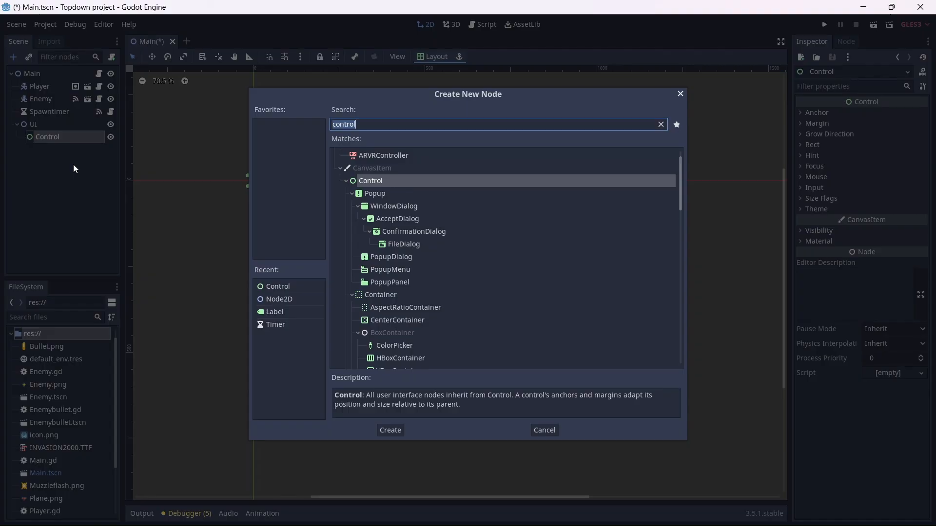
# - Add a Label named HP under Control with its text reading "HP:"
pyautogui.click(389, 430)
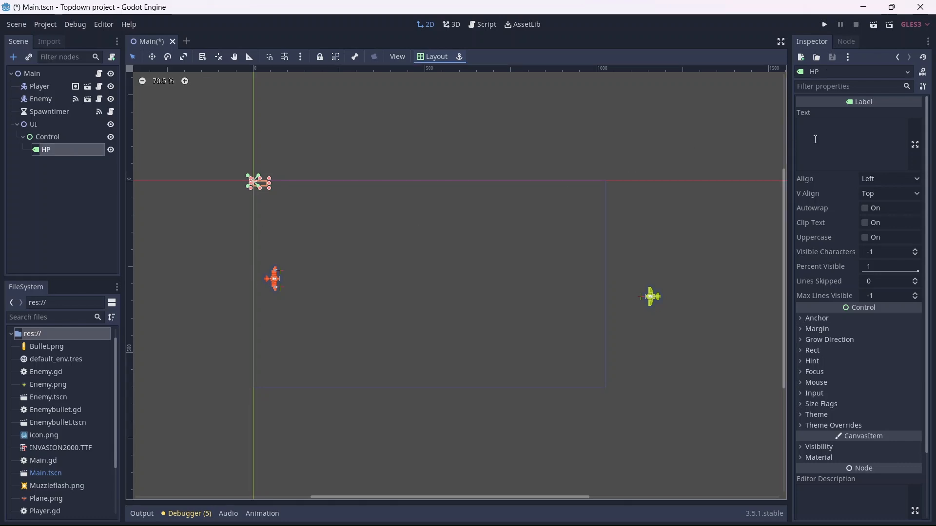
pyautogui.write('HP:')
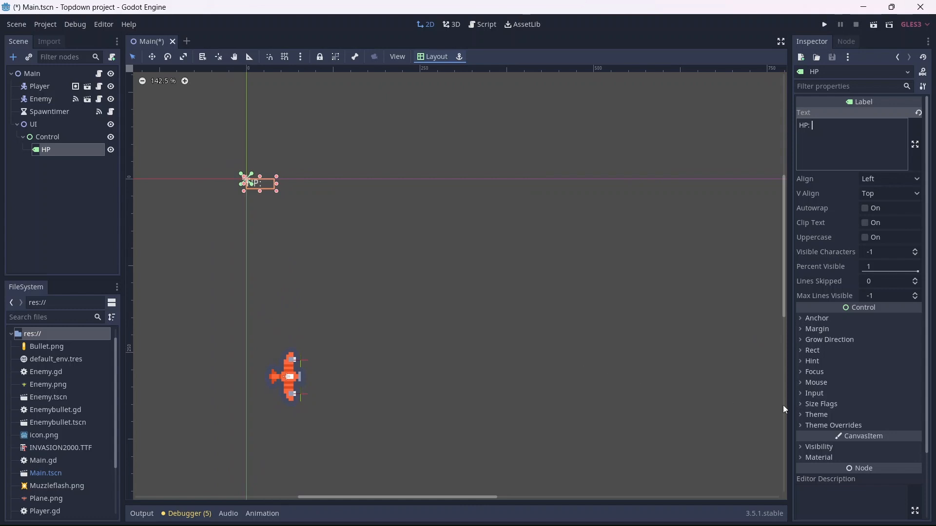
pyautogui.scroll(-3)
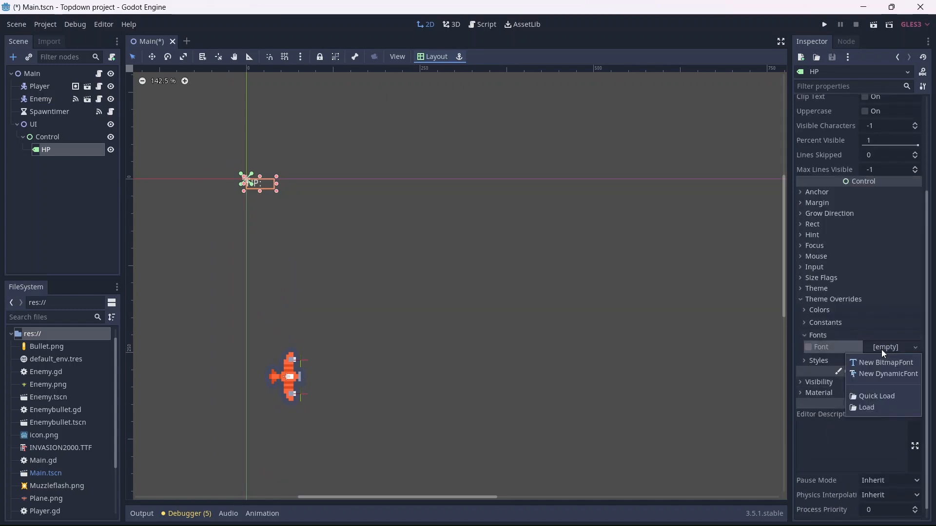
# - Give the HP label a new DynamicFont using INVASION2000.TTF at size 36
pyautogui.click(887, 373)
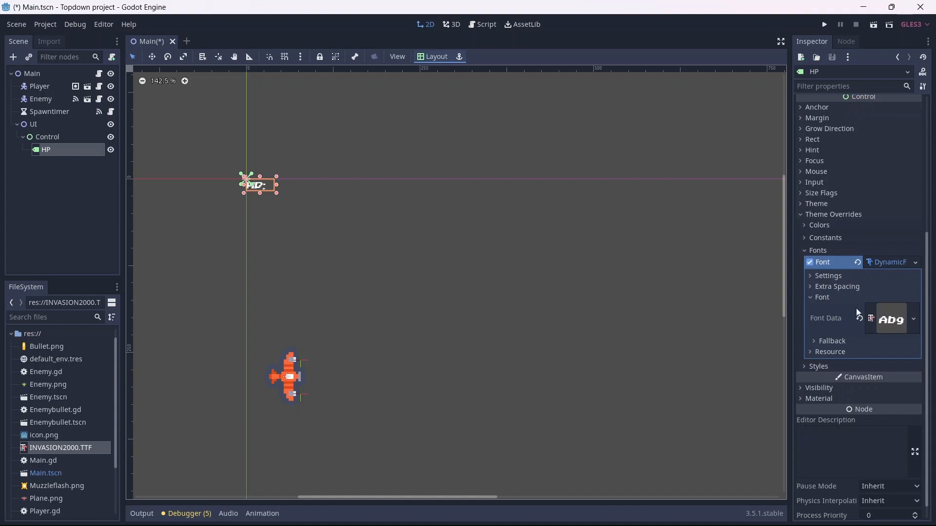
pyautogui.click(829, 275)
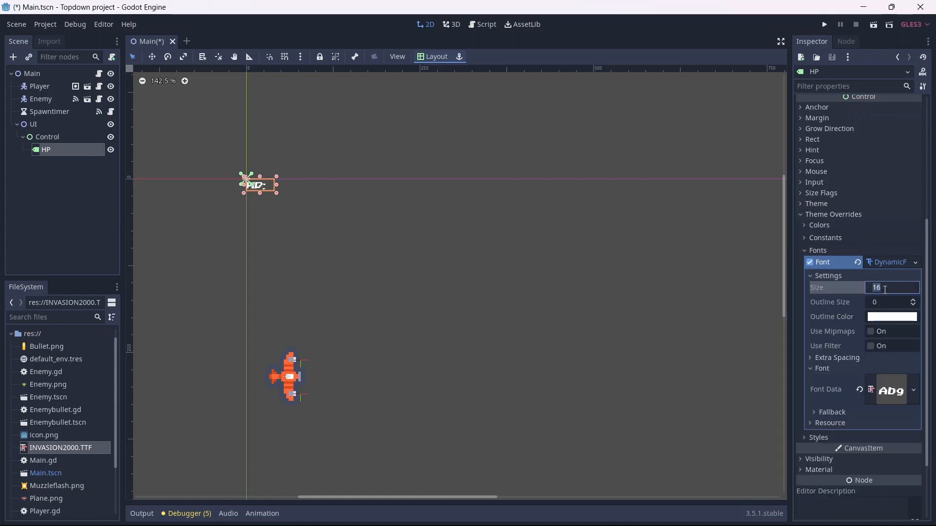
pyautogui.write('36')
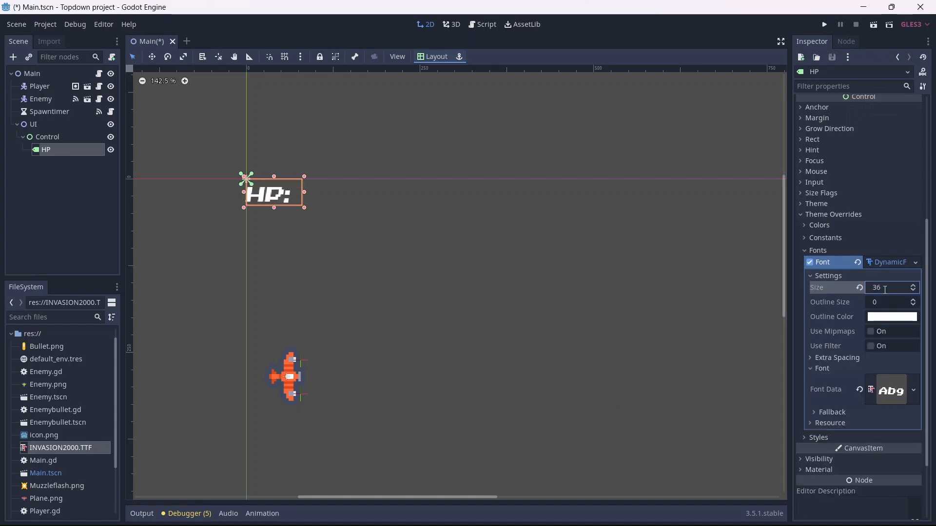
pyautogui.click(892, 316)
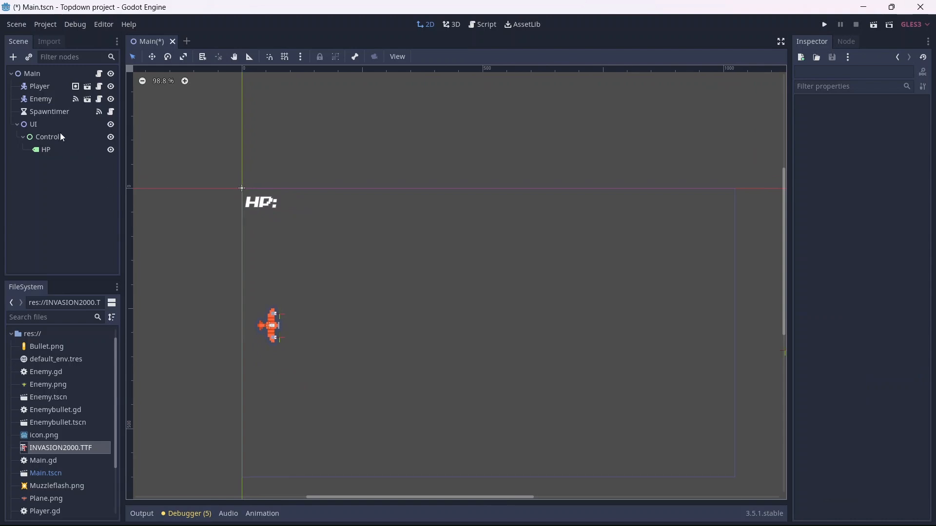
# - Add a DispHP label reading "3" beside HP, with font size 36 and outline size 1
pyautogui.click(50, 162)
pyautogui.write('DispHP')
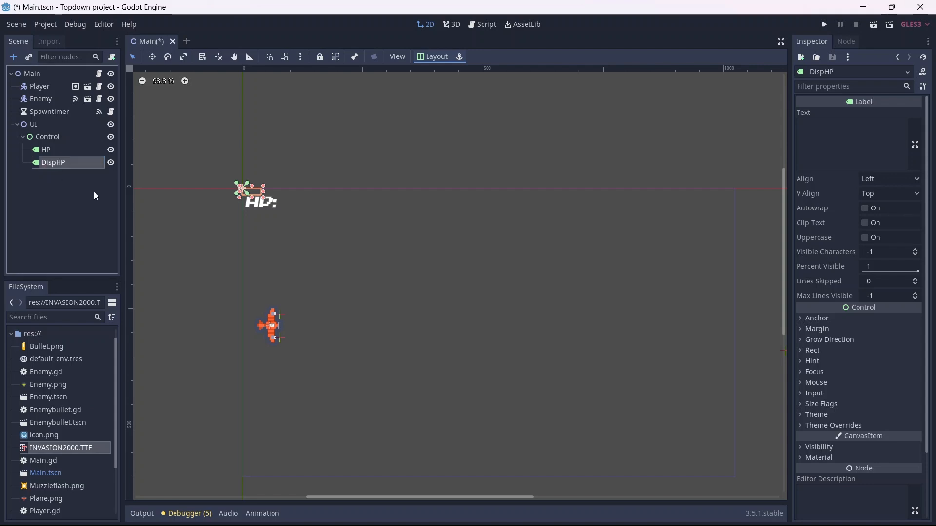
pyautogui.click(852, 126)
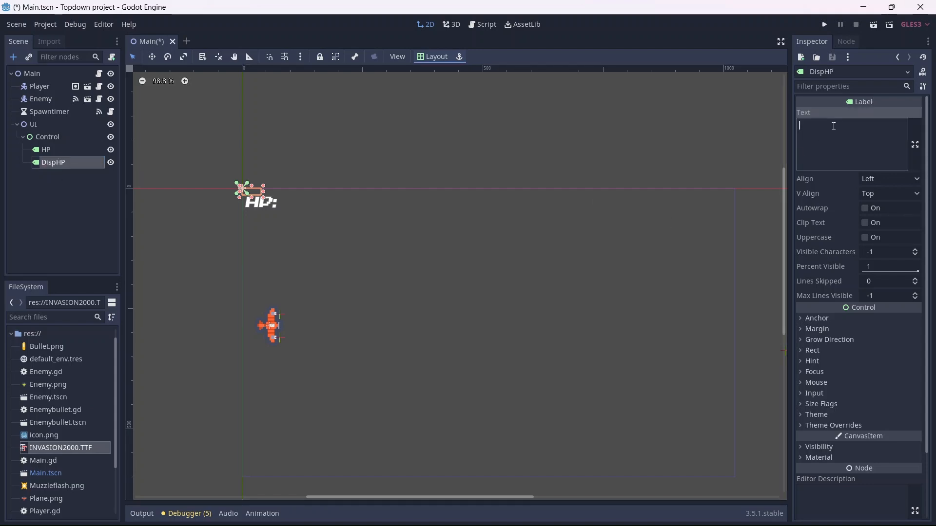
pyautogui.write('36')
pyautogui.write('1')
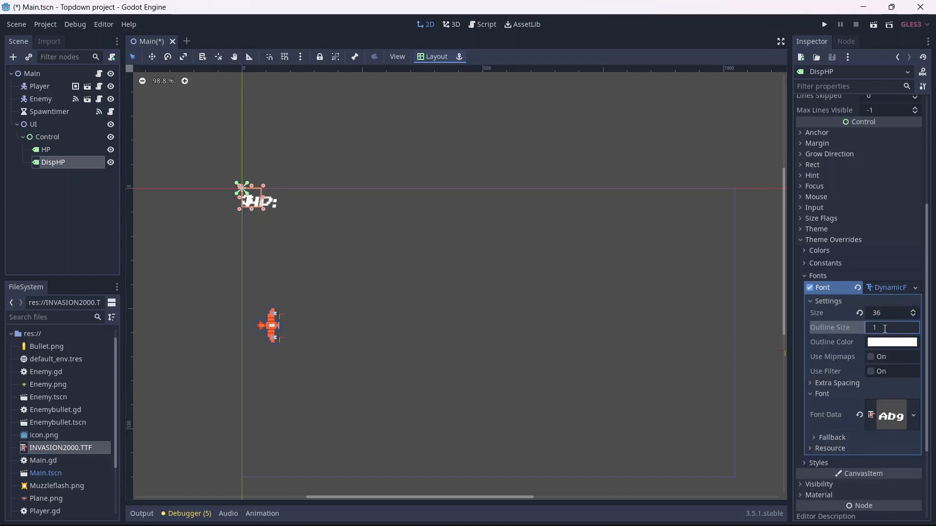
pyautogui.click(892, 341)
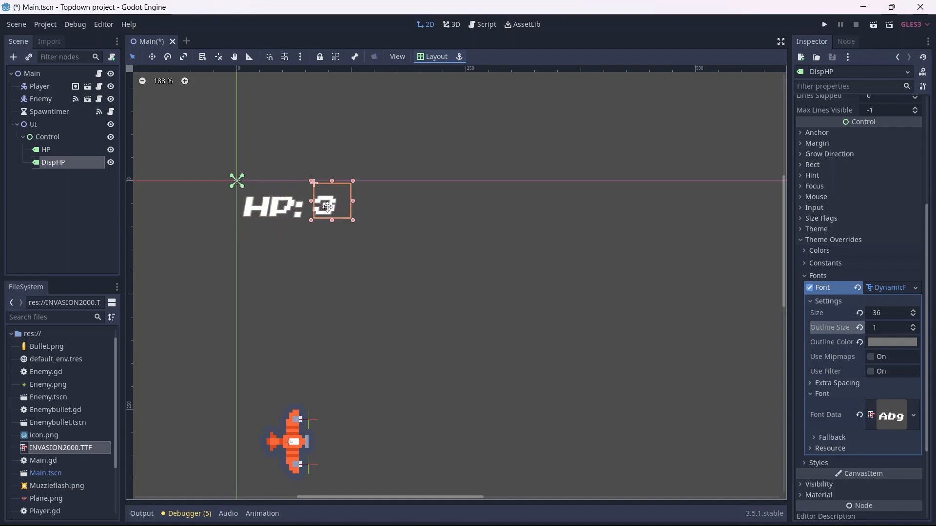
pyautogui.click(45, 149)
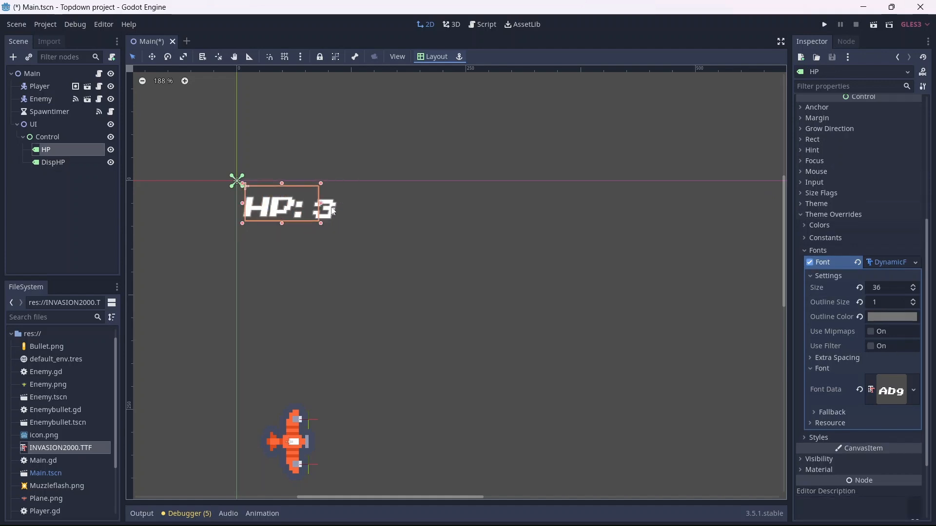
pyautogui.click(226, 237)
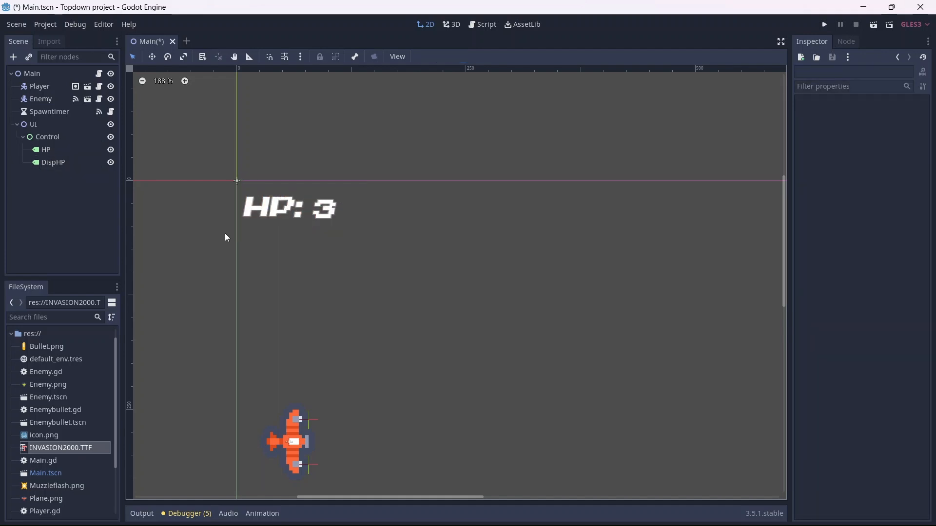
# - Add a Score label reading "Score:" in the same DynamicFont at the top right
pyautogui.click(47, 136)
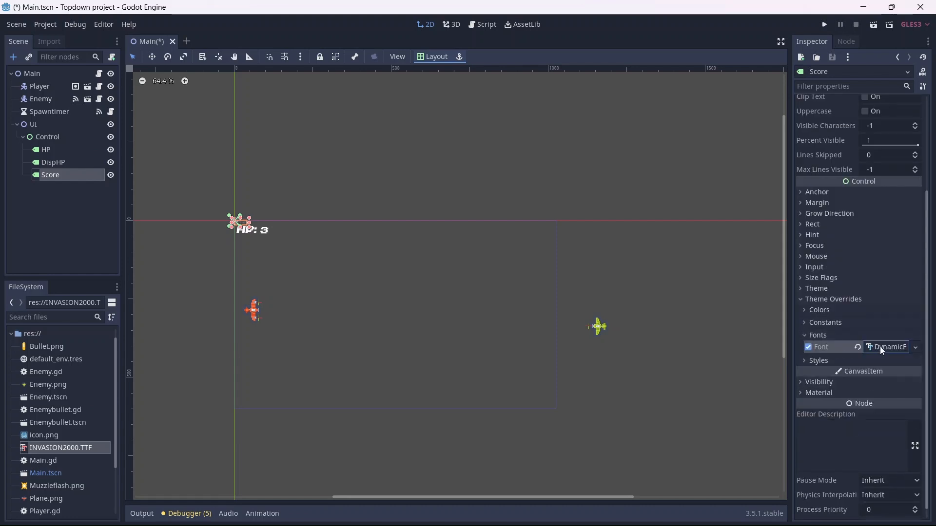
pyautogui.click(889, 347)
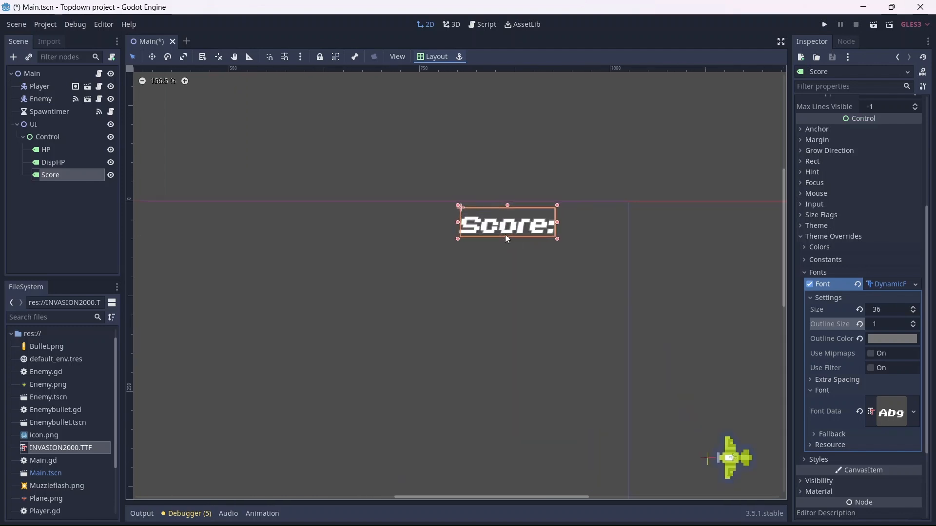
pyautogui.moveTo(505, 223); pyautogui.dragTo(492, 222)
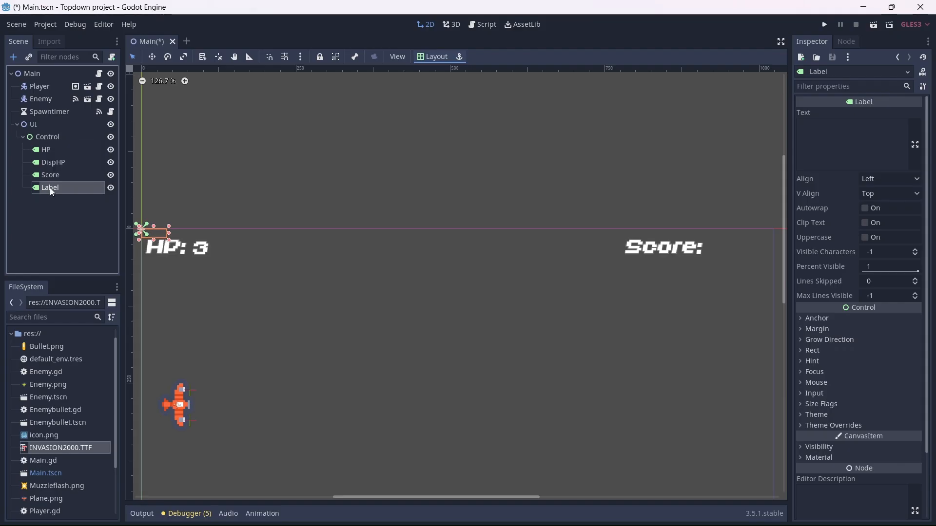
# - Add a DispScore label reading "0" in the same font, placed right after Score:
pyautogui.write('DispScore')
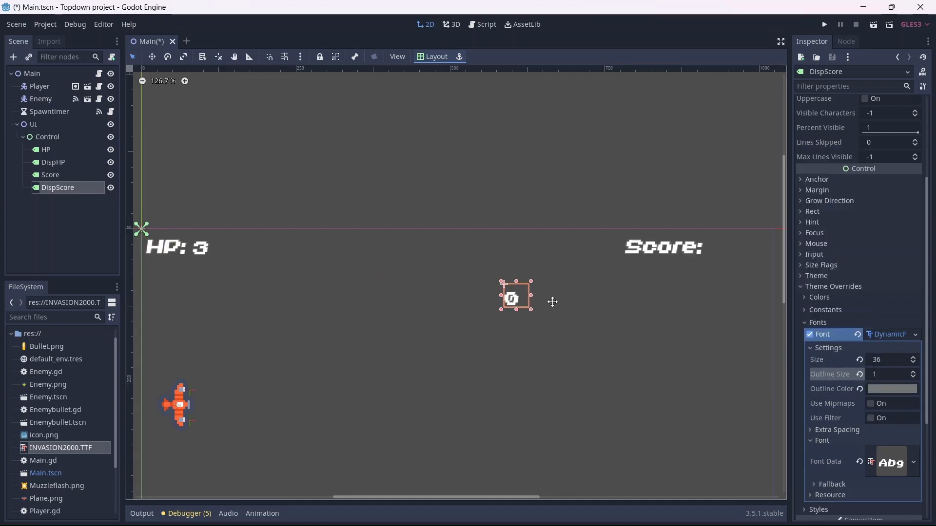
pyautogui.moveTo(511, 297); pyautogui.dragTo(727, 248)
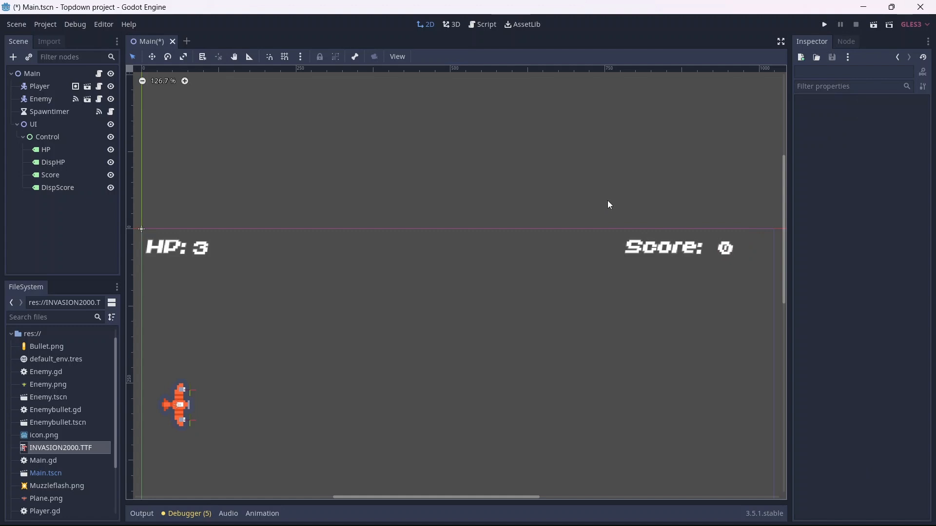
pyautogui.scroll(-3)
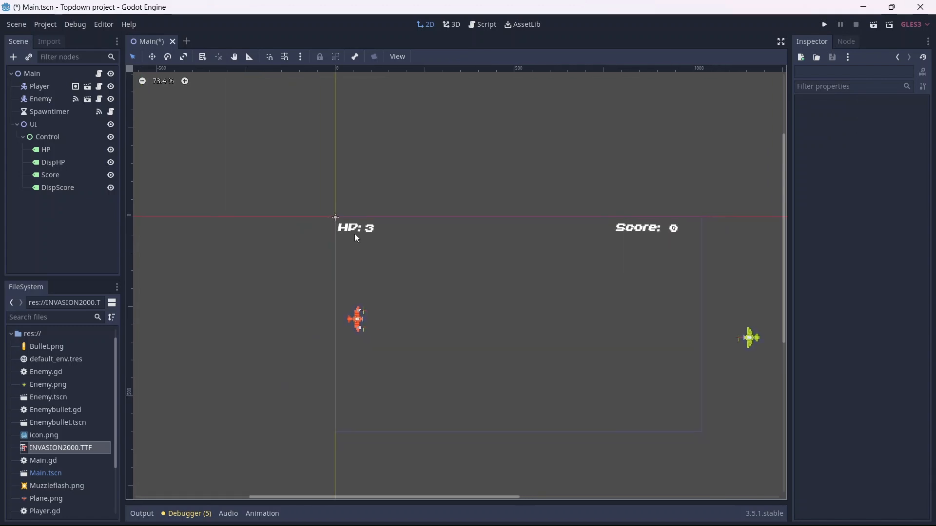
pyautogui.scroll(-3)
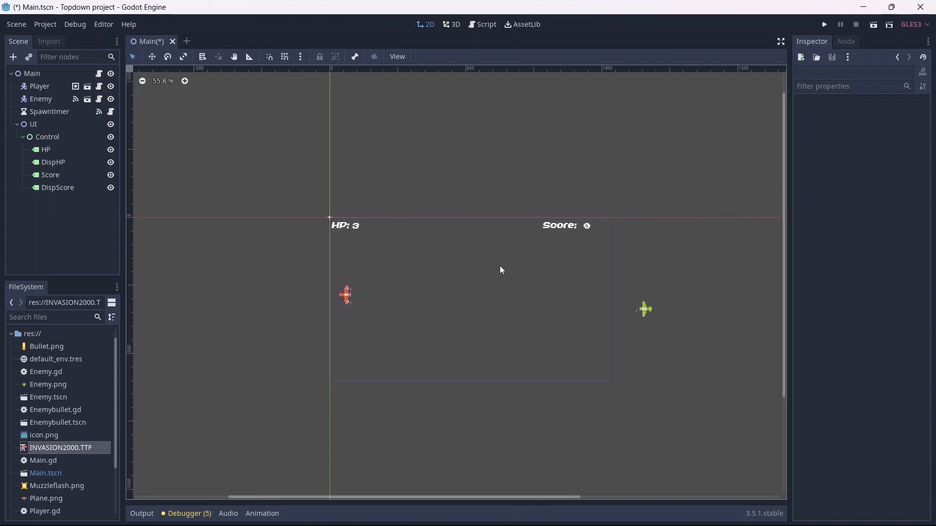
pyautogui.click(33, 124)
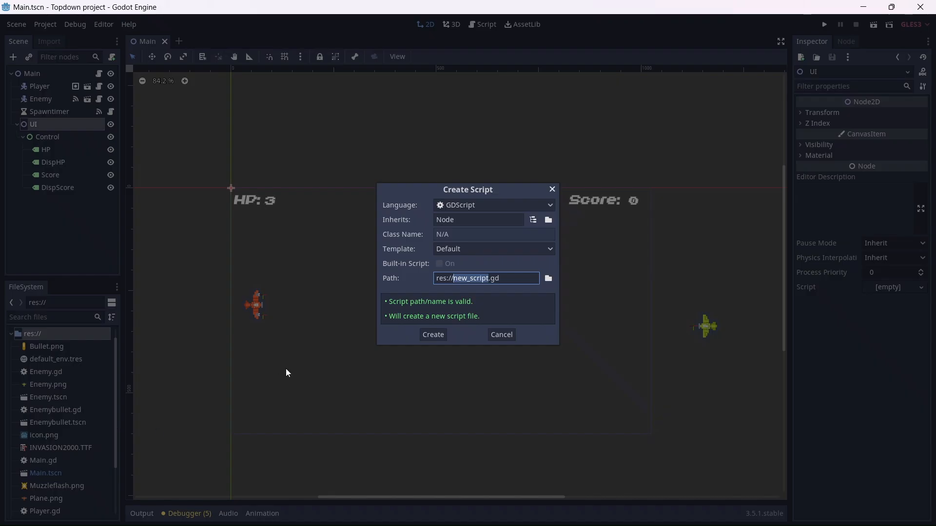
# - Create the Global.gd script file and bring up Project Settings
pyautogui.click(432, 334)
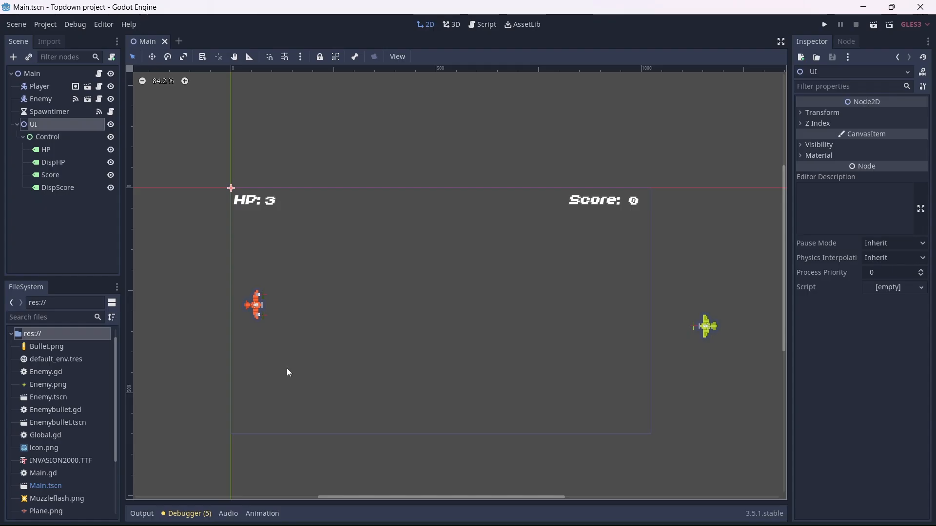
pyautogui.moveTo(73, 95)
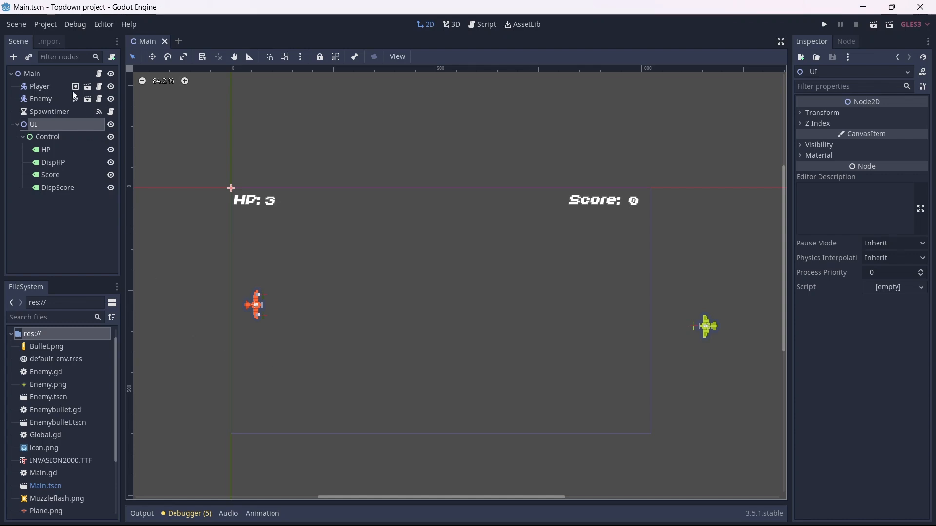
pyautogui.click(44, 24)
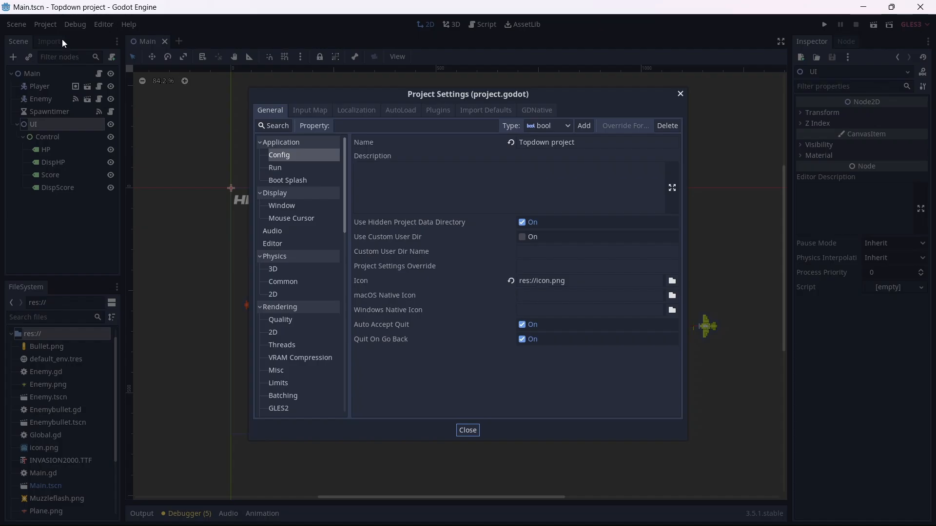
# - Visit the AutoLoad path field in Project Settings, then switch to the Global script
pyautogui.click(400, 110)
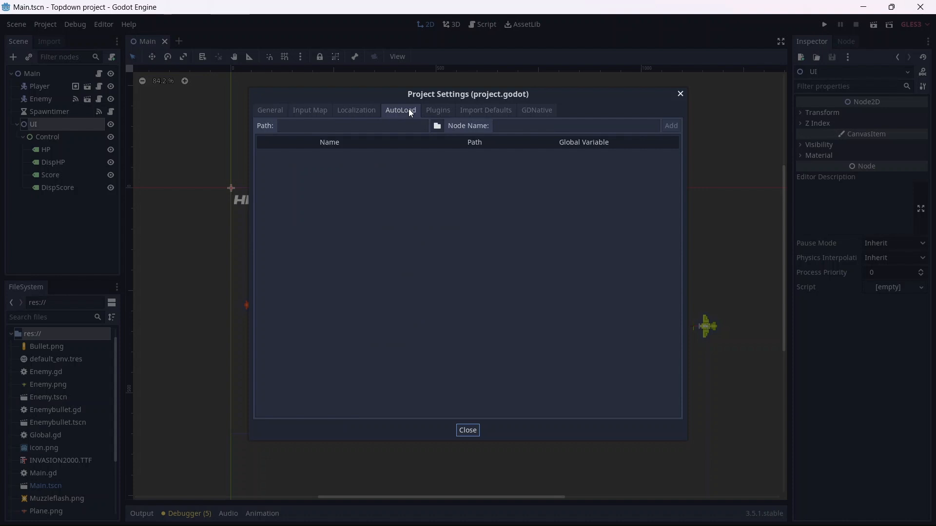
pyautogui.click(352, 125)
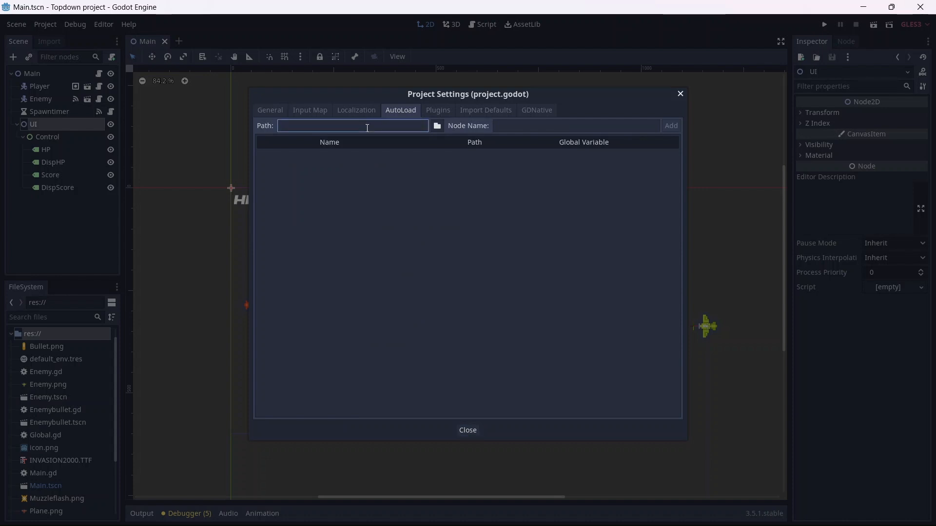
pyautogui.click(436, 126)
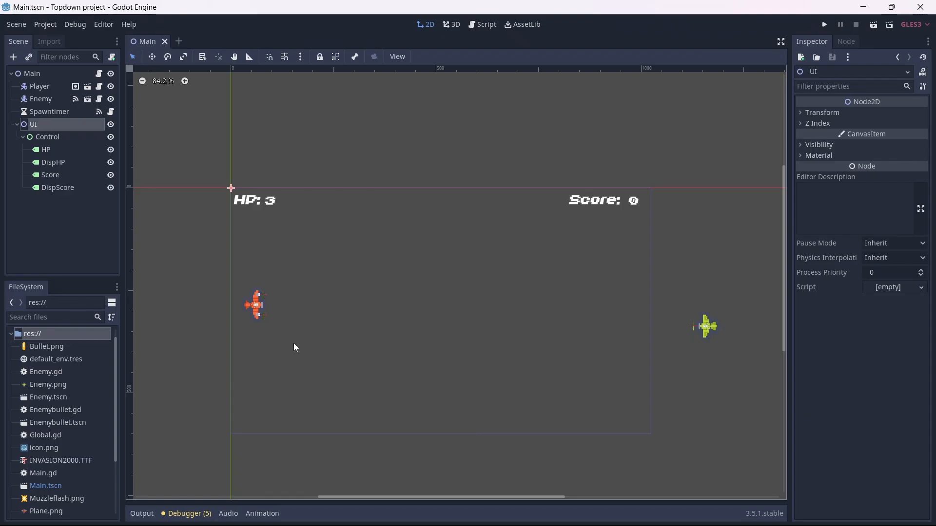
pyautogui.click(485, 23)
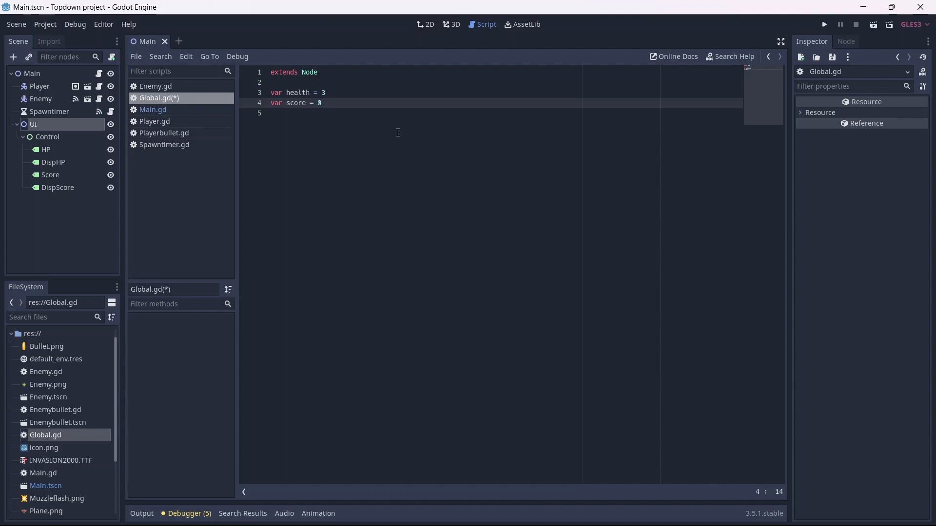
# - Declare var health = 3 and var score = 0 in Global.gd and return to the scene
pyautogui.click(52, 162)
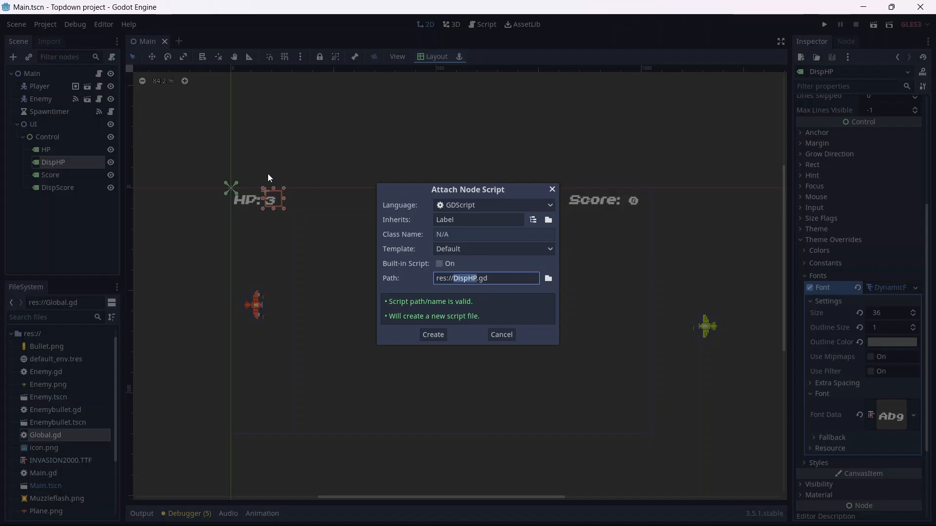
# - Attach DispHP and DispScore scripts setting text to String(Global.health) and String(Global.score) in _process
pyautogui.click(432, 335)
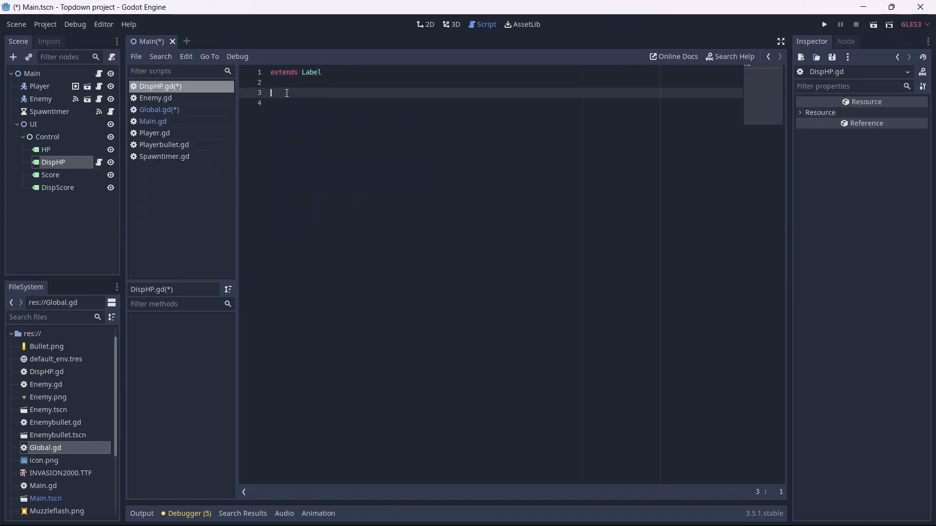
pyautogui.write('func process(delta):')
pyautogui.click(504, 102)
pyautogui.write('text = Str')
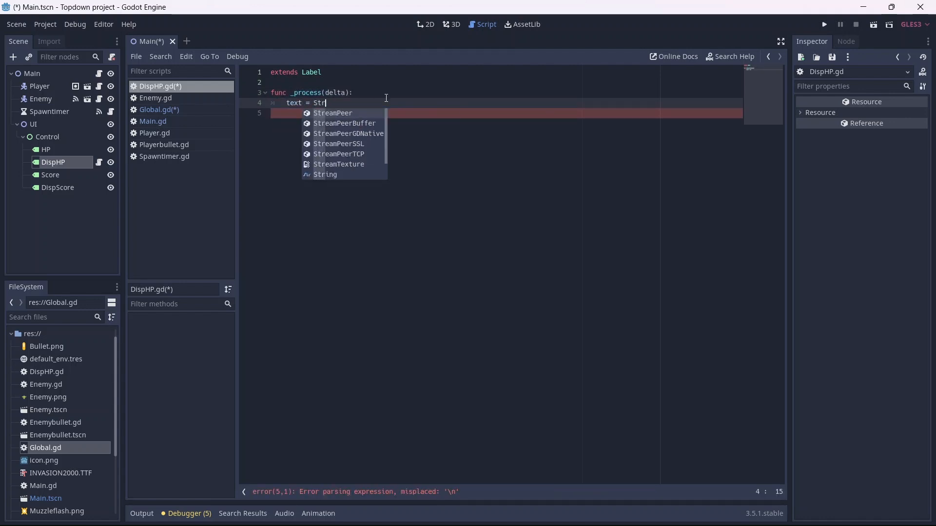
pyautogui.write('ing(')
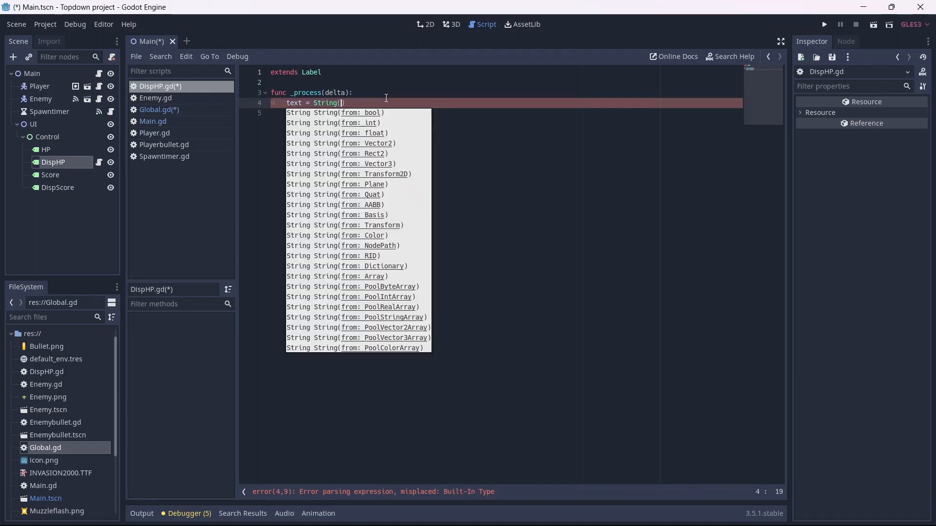
pyautogui.write('Global.health')
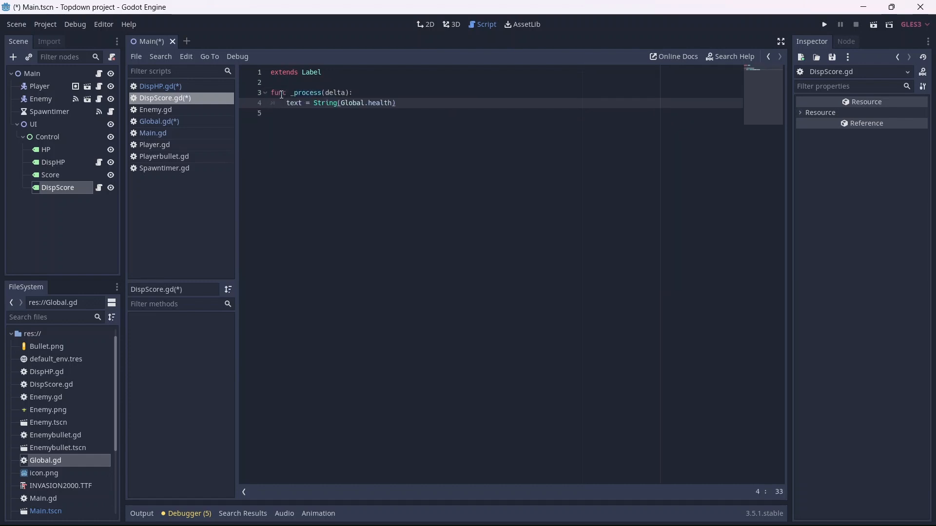
pyautogui.doubleClick(379, 103)
pyautogui.write('scor')
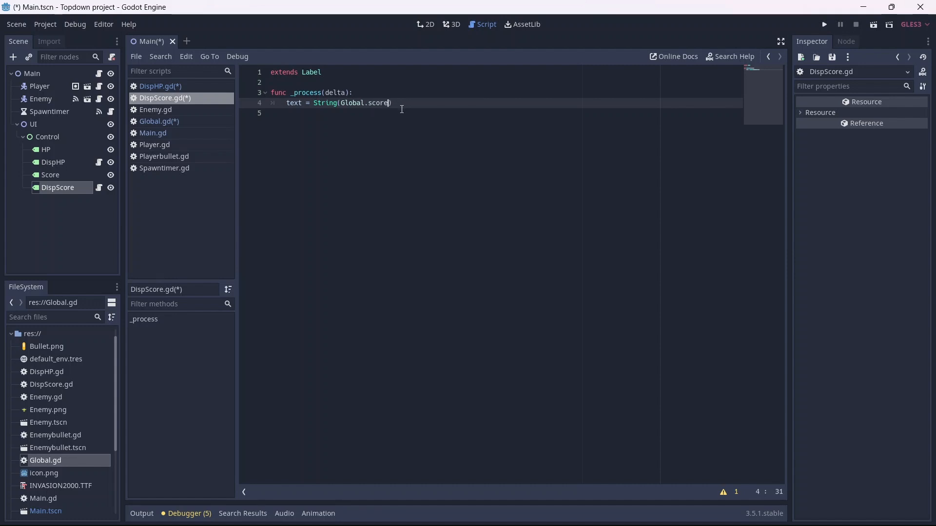
pyautogui.click(425, 24)
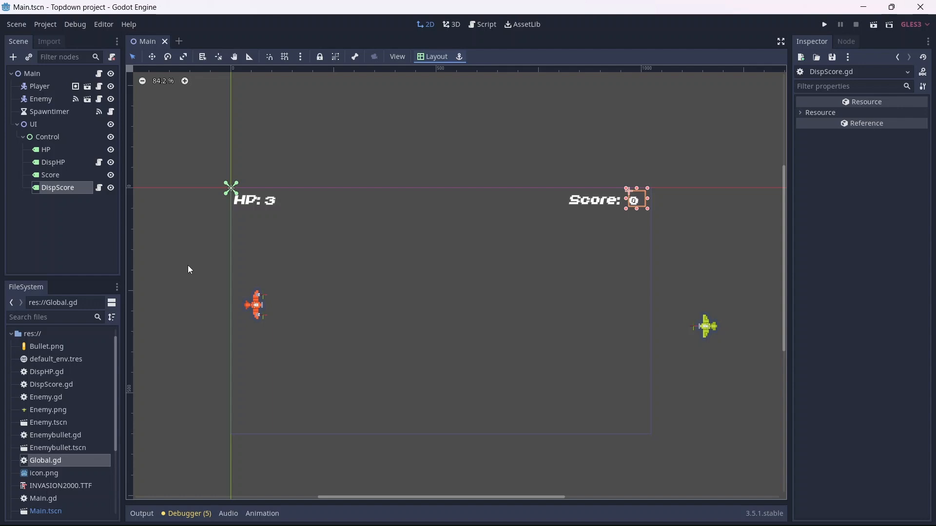
# - In Enemy.gd's enemy_hit, add 'Global.score += 5' above queue_free()
pyautogui.click(485, 25)
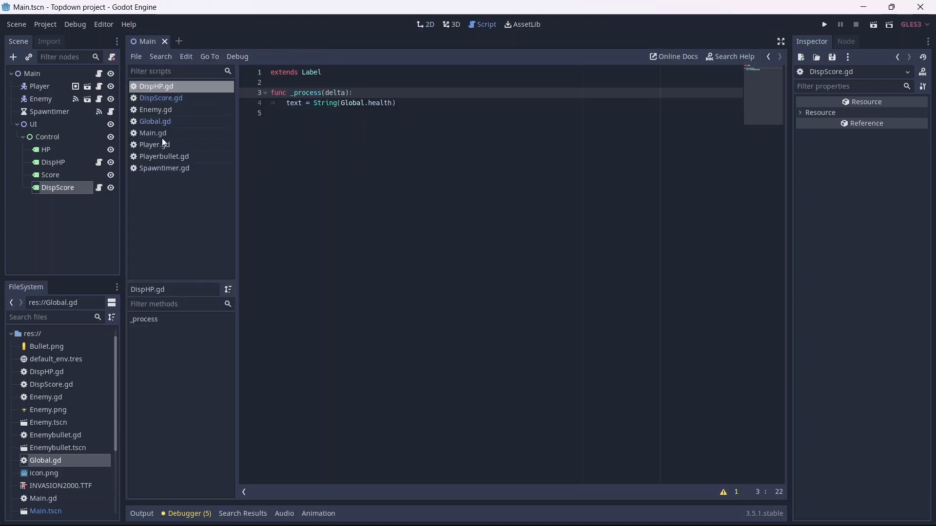
pyautogui.click(156, 110)
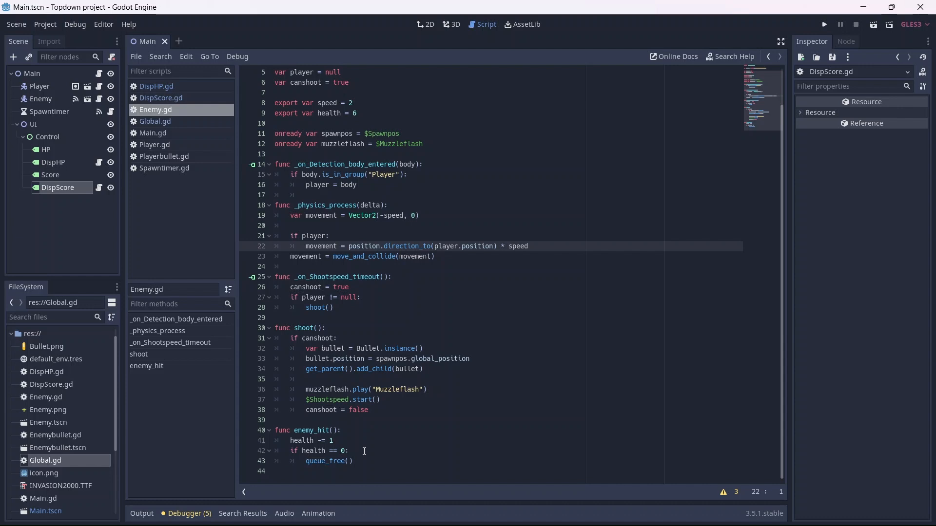
pyautogui.press('enter')
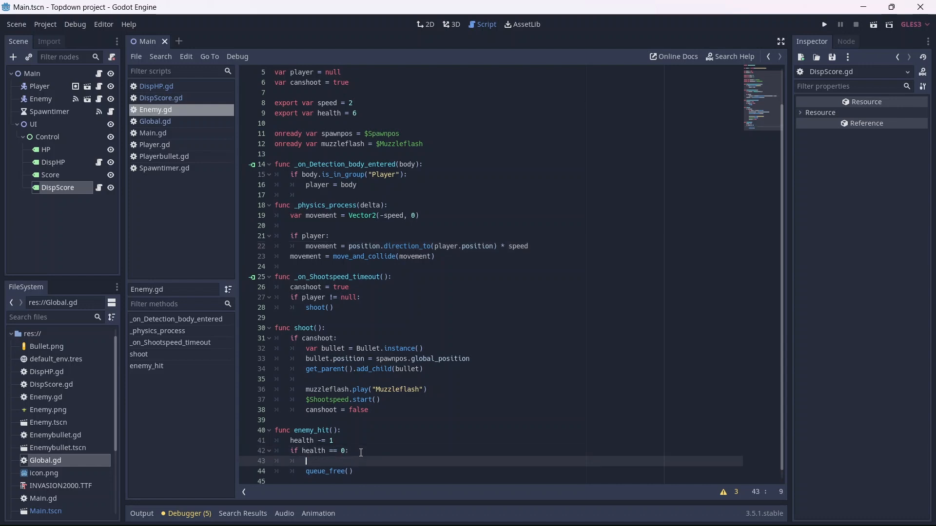
pyautogui.write('Global.score += 5')
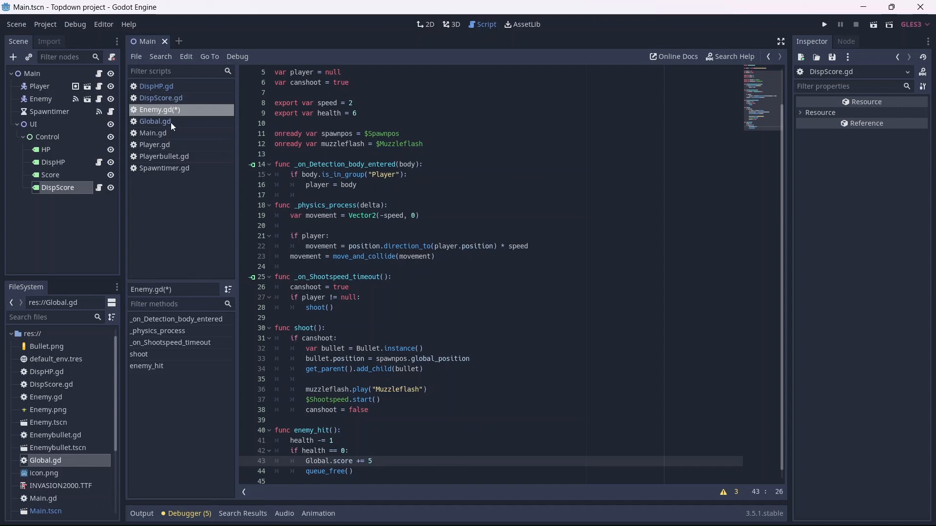
# - Add 'Global.health -= 1' to player_hit in Player.gd and run the game showing HP: 3, Score: 0
pyautogui.click(154, 144)
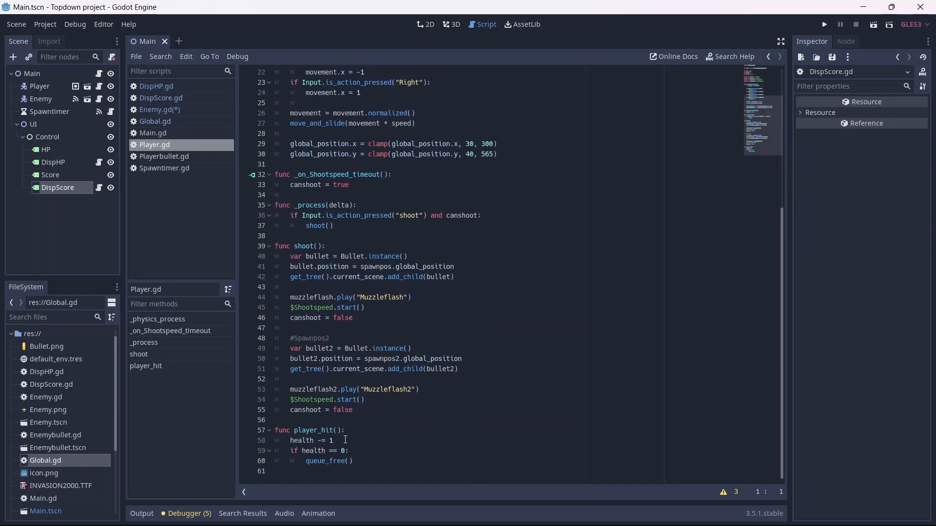
pyautogui.write('Global.health -=')
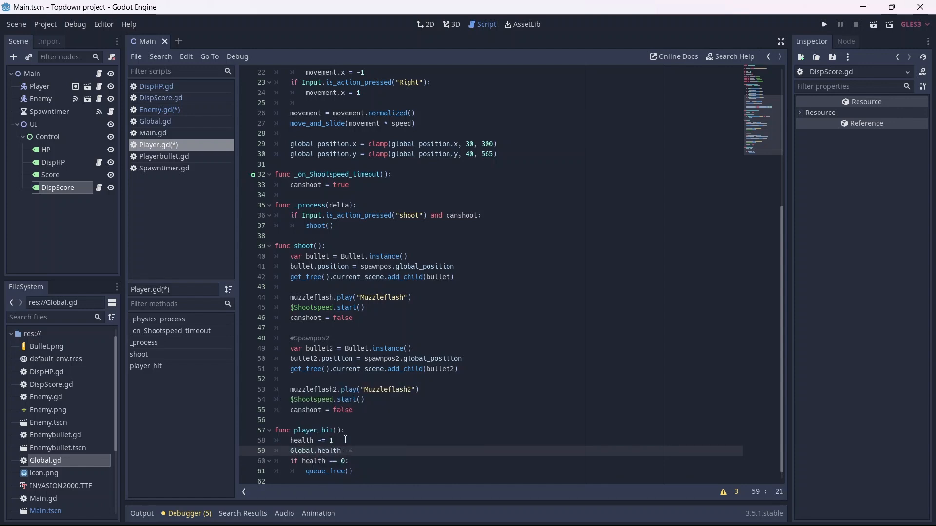
pyautogui.write('1')
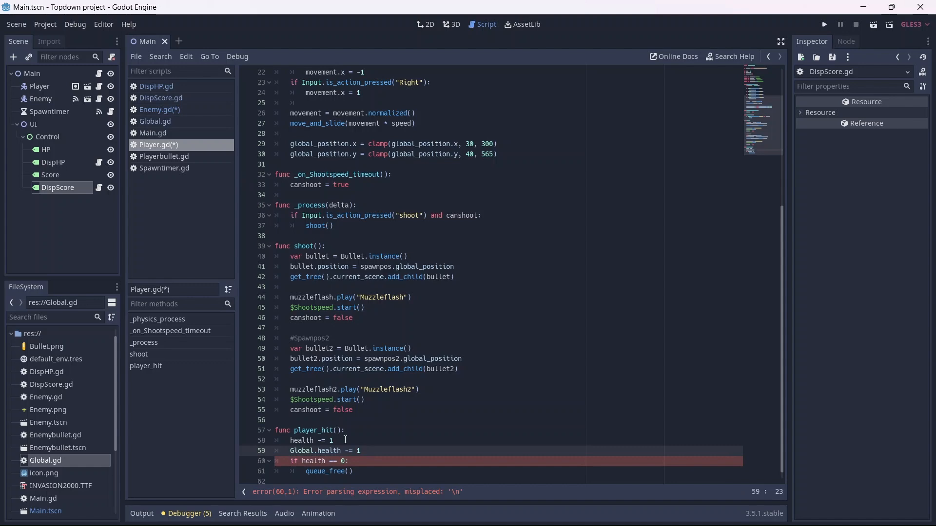
pyautogui.click(823, 25)
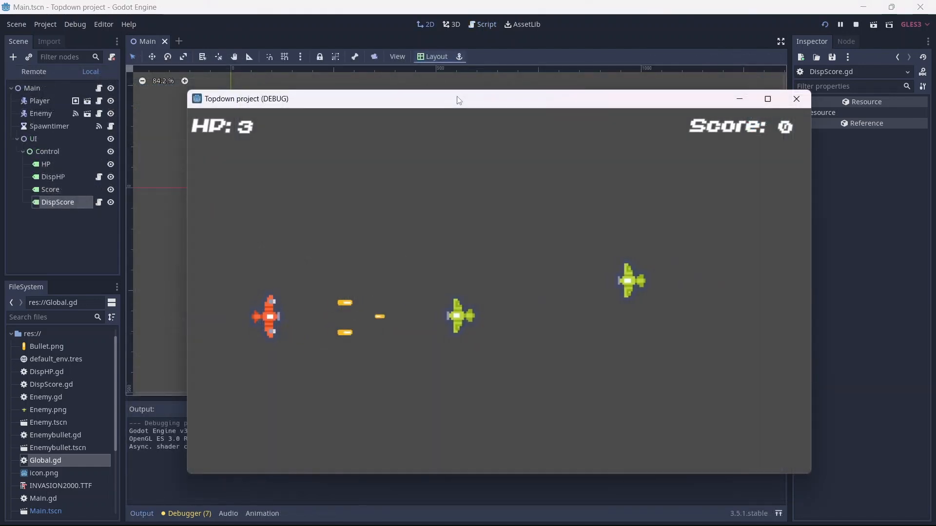